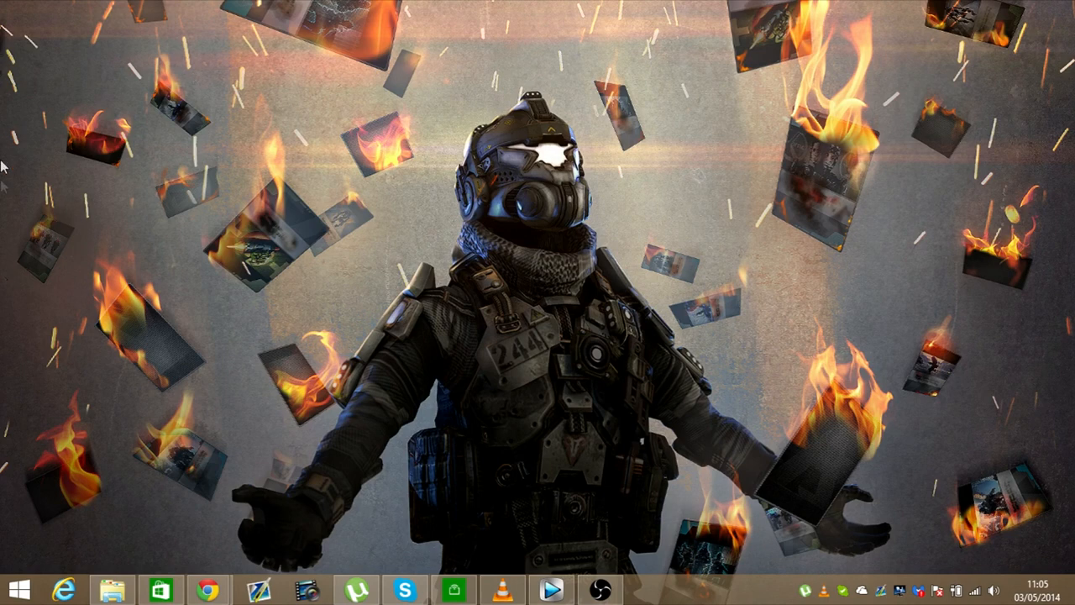
pyautogui.moveTo(483, 307)
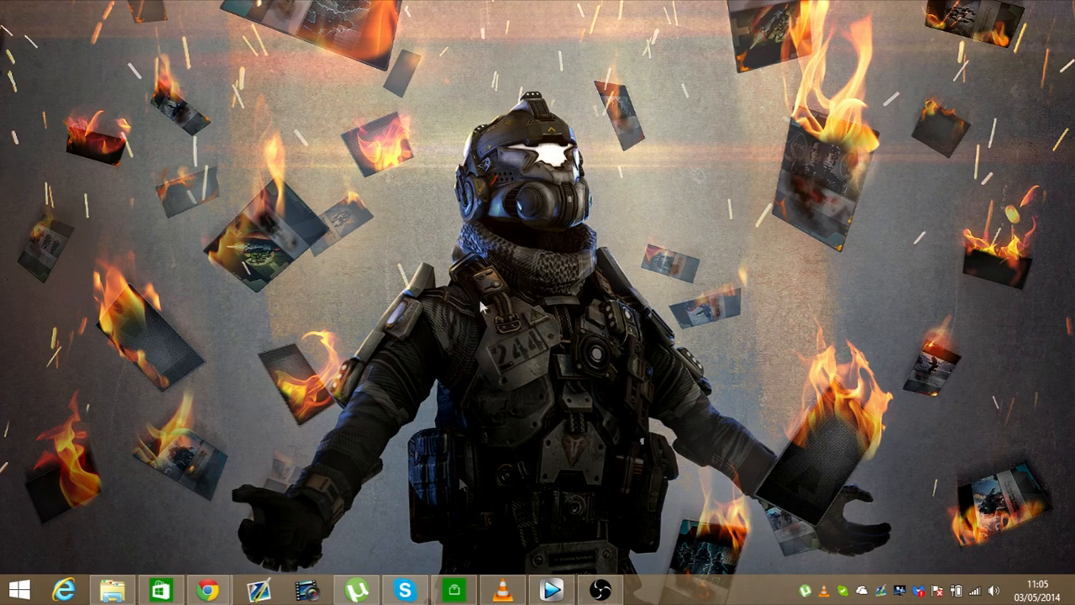
pyautogui.moveTo(529, 553)
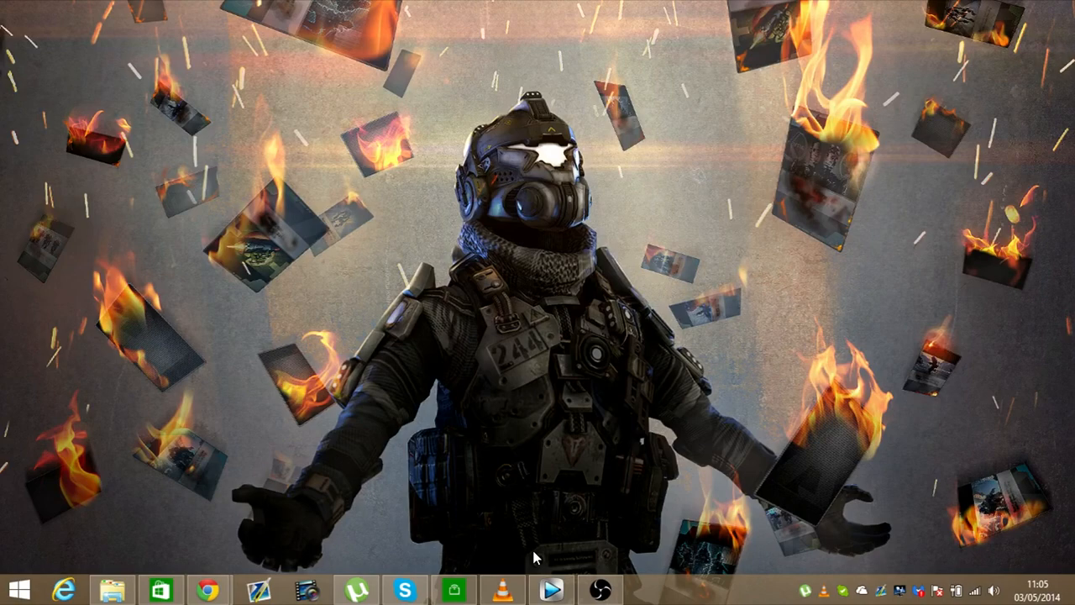
# Step: Download the 372.3 MB Sony Vegas Pro 13 (64 bit) zip from MEGA to the desktop
pyautogui.click(552, 588)
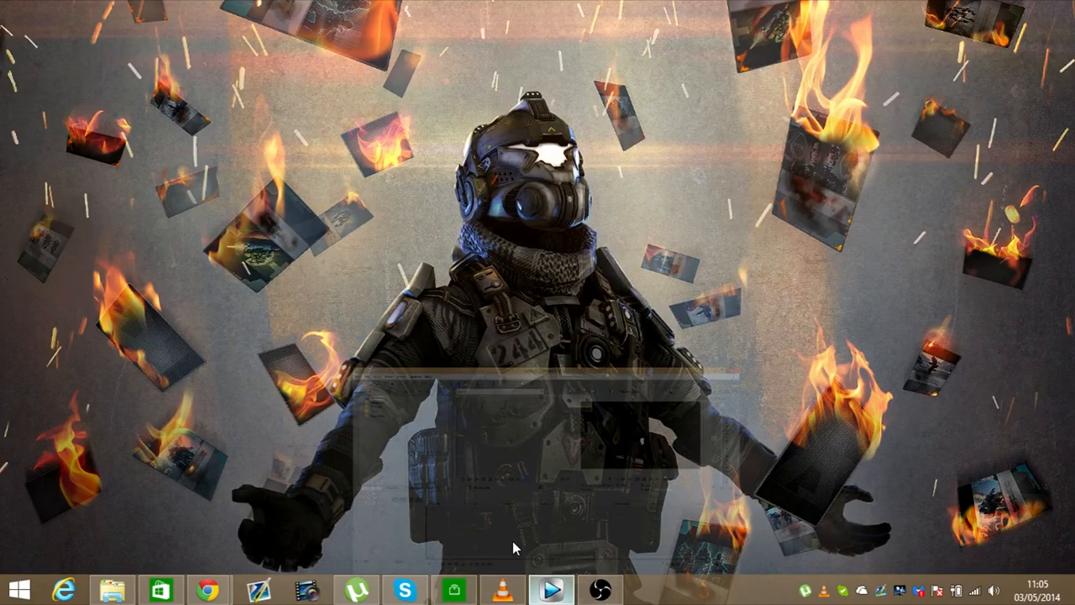
pyautogui.click(551, 589)
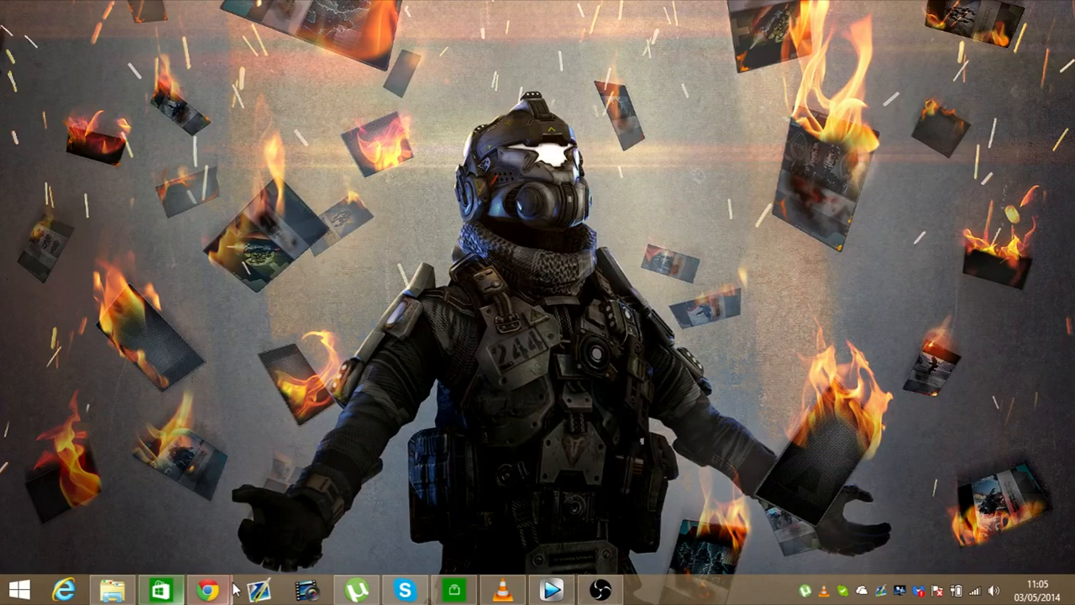
pyautogui.moveTo(208, 588)
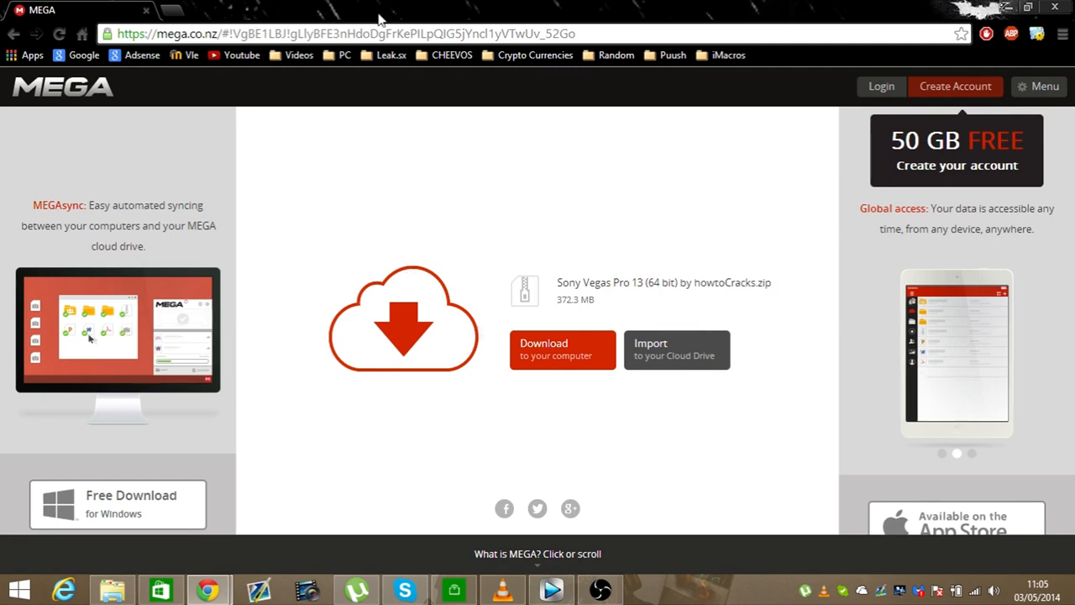
pyautogui.moveTo(750, 233)
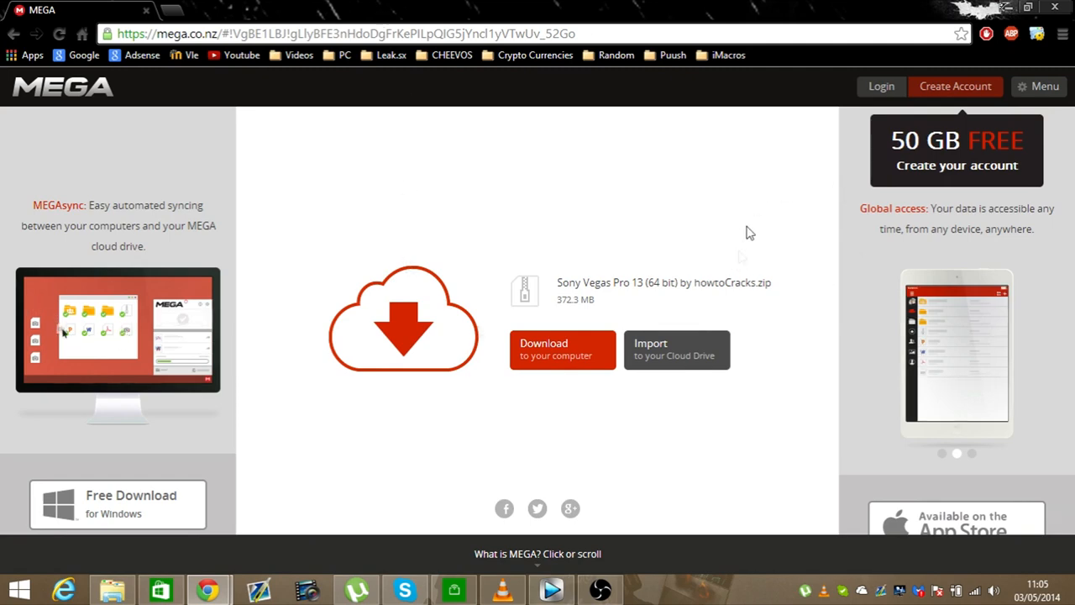
pyautogui.click(562, 350)
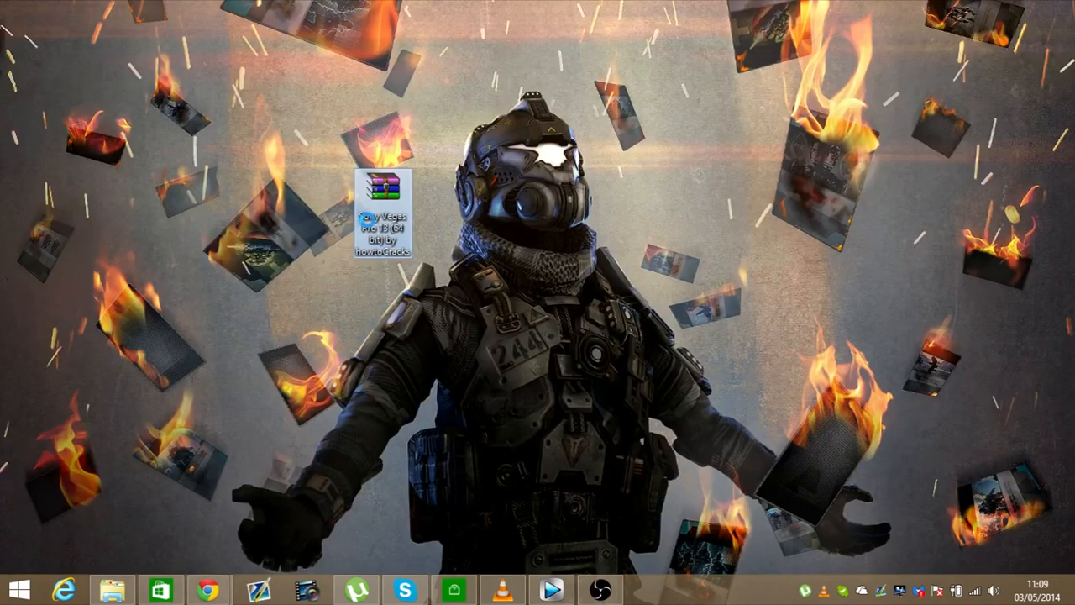
# Step: Extract the zip with WinRAR into 'Sony Vegas Pro 13 (64 bit) by howtoCracks'
pyautogui.rightClick(383, 189)
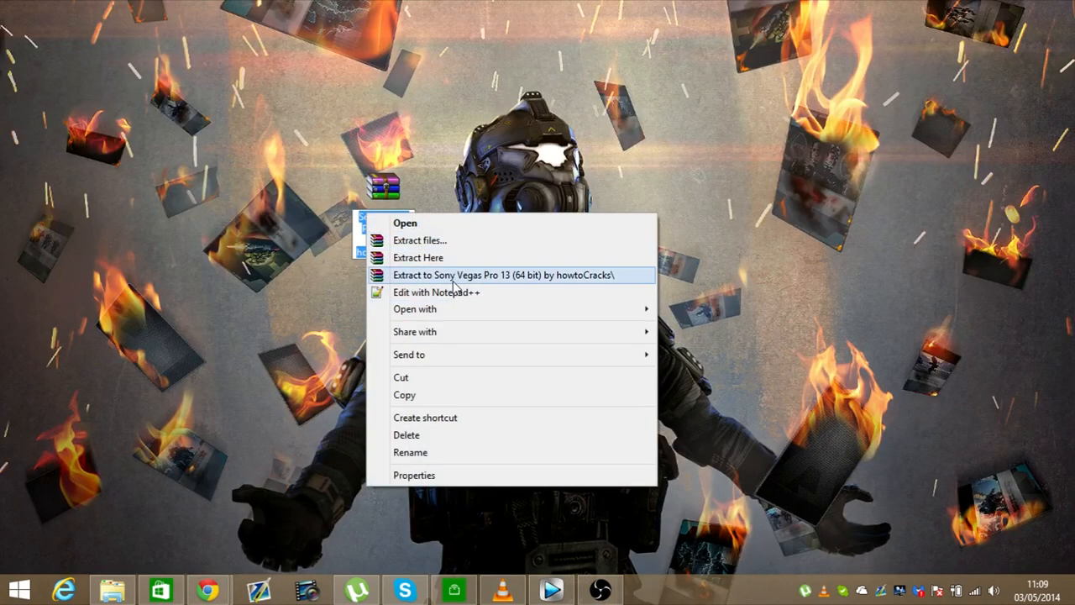
pyautogui.click(502, 274)
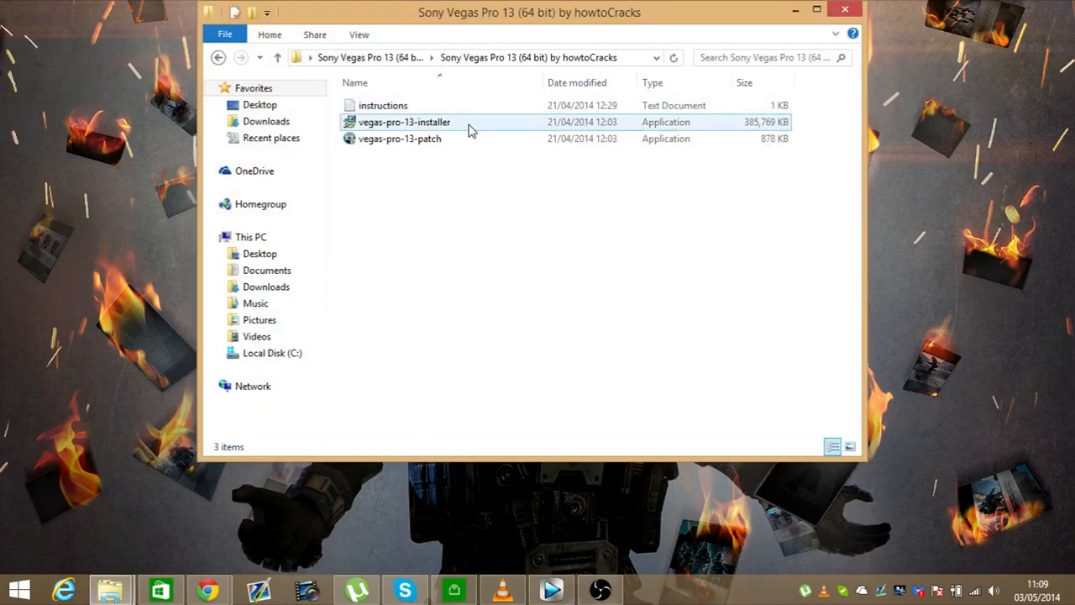
pyautogui.moveTo(483, 121)
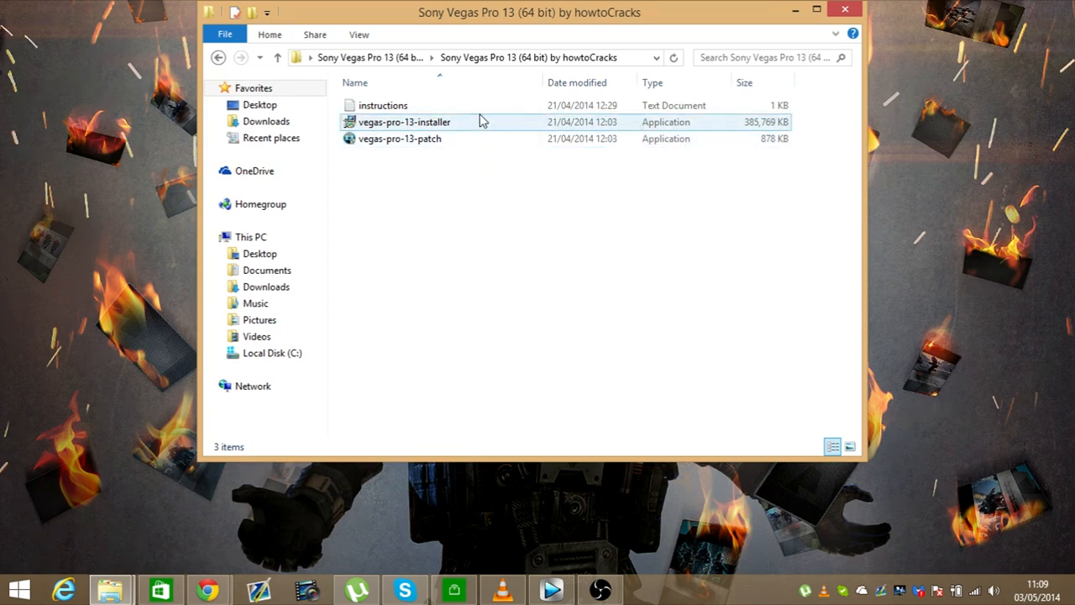
# Step: Launch vegas-pro-13-installer from the extracted folder
pyautogui.click(403, 121)
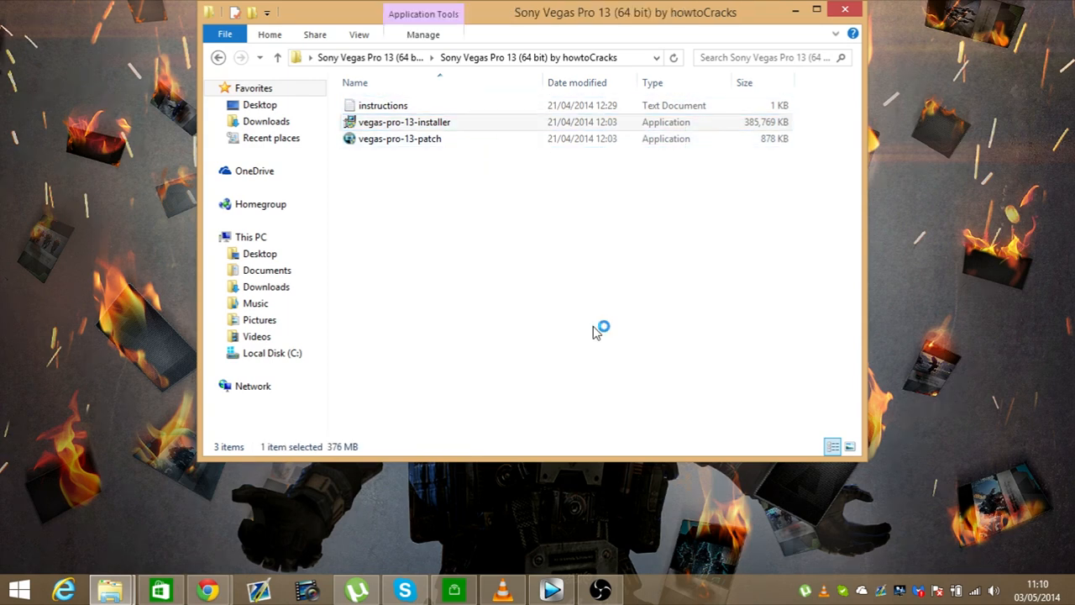
pyautogui.doubleClick(404, 122)
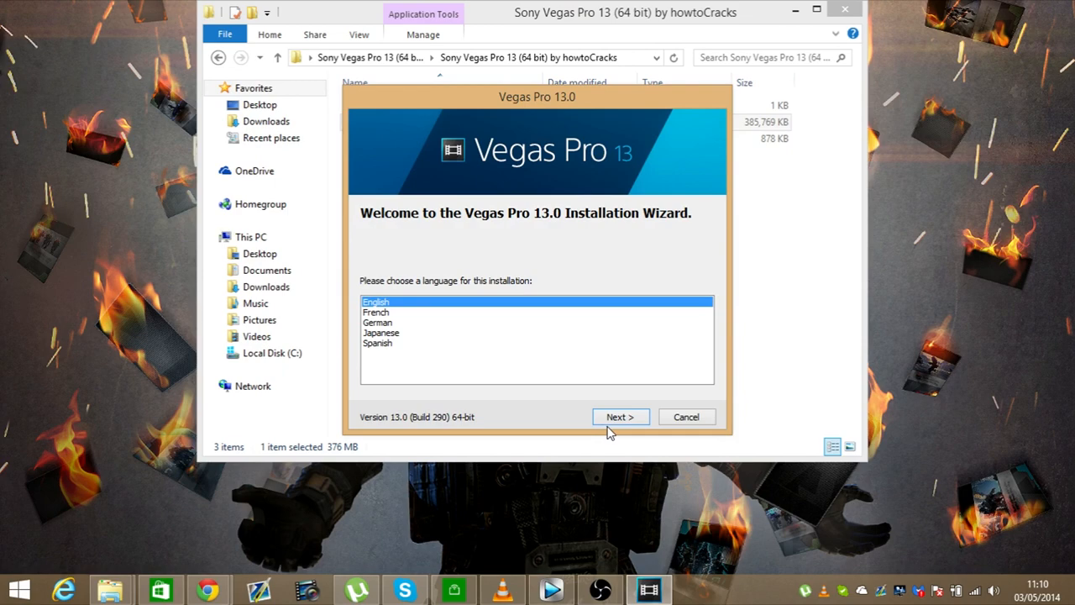
# Step: Install Vegas Pro 13 in English to the default folder, accepting the licence agreement
pyautogui.click(620, 416)
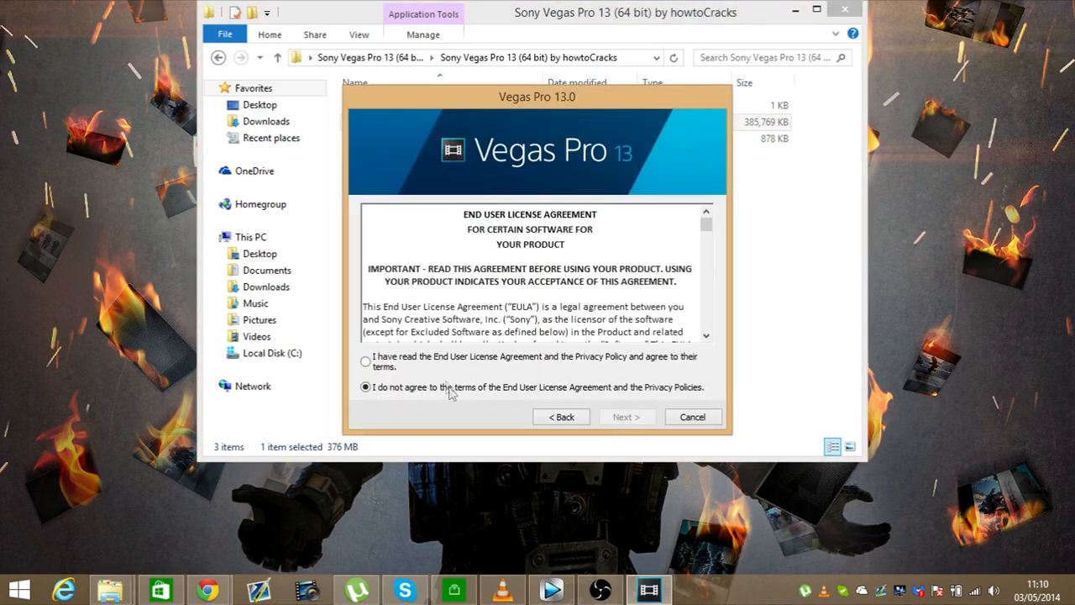
pyautogui.click(365, 361)
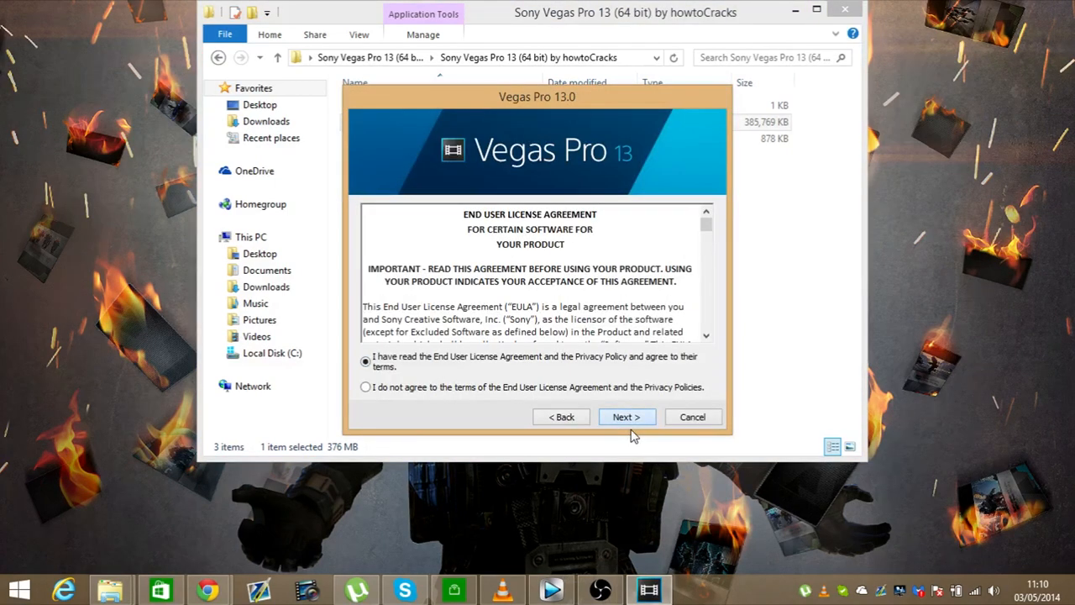
pyautogui.click(626, 417)
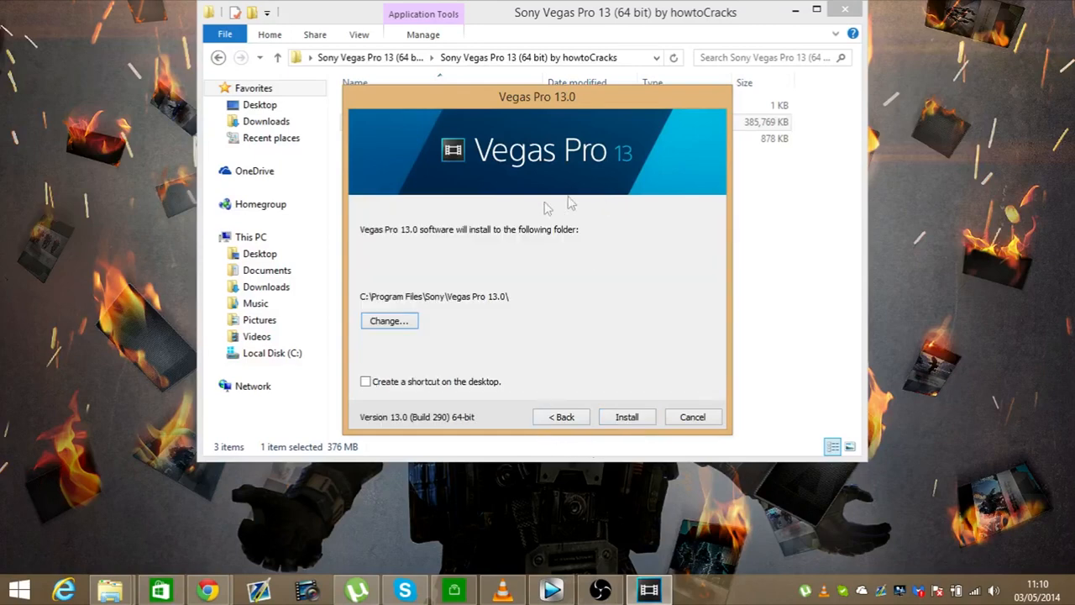
pyautogui.moveTo(372, 279)
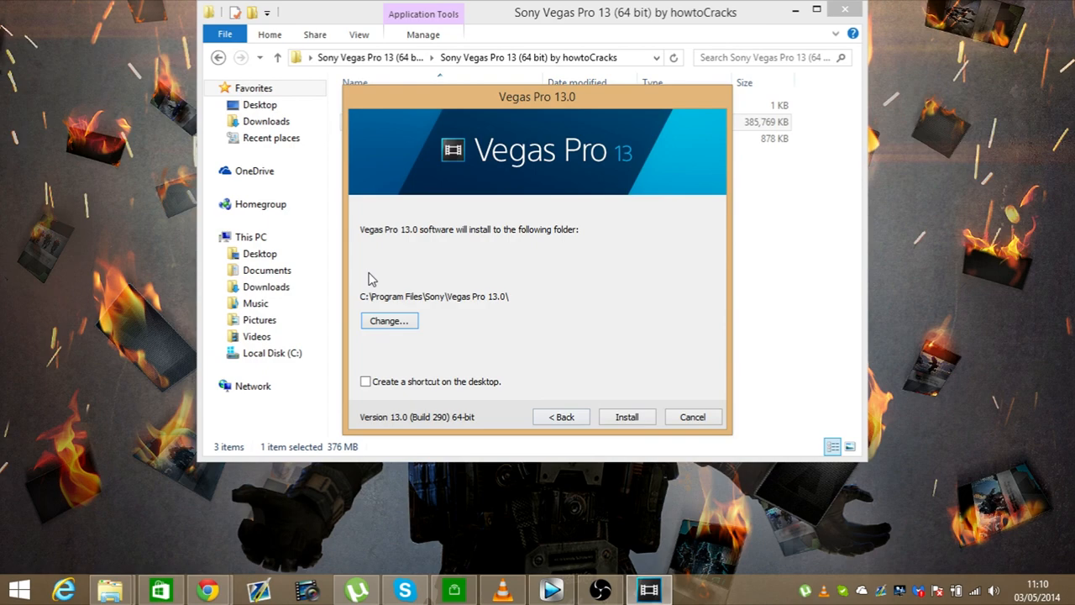
pyautogui.click(627, 416)
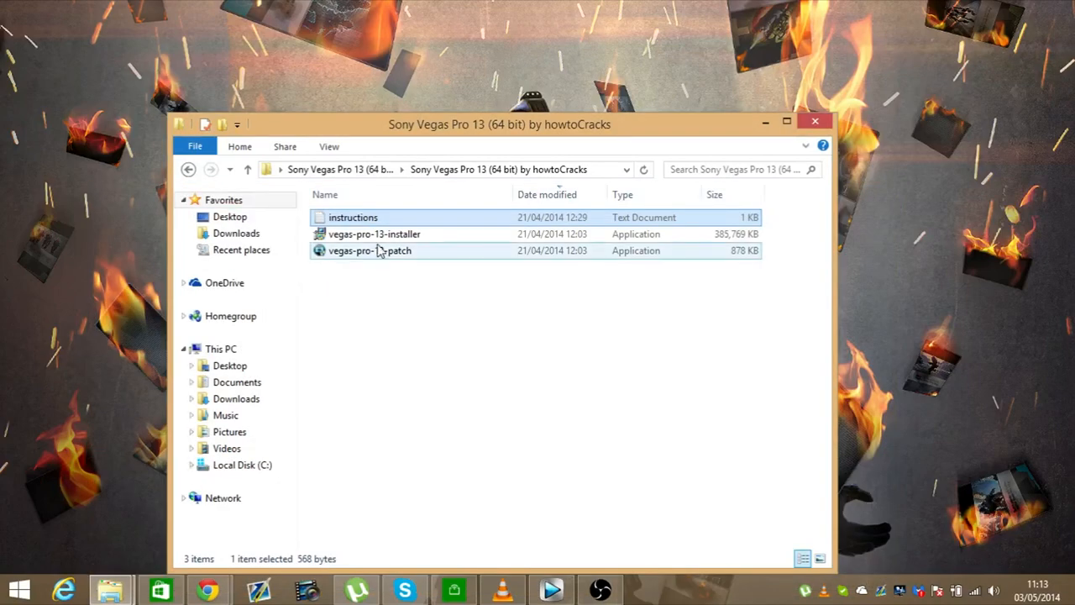
pyautogui.moveTo(386, 256)
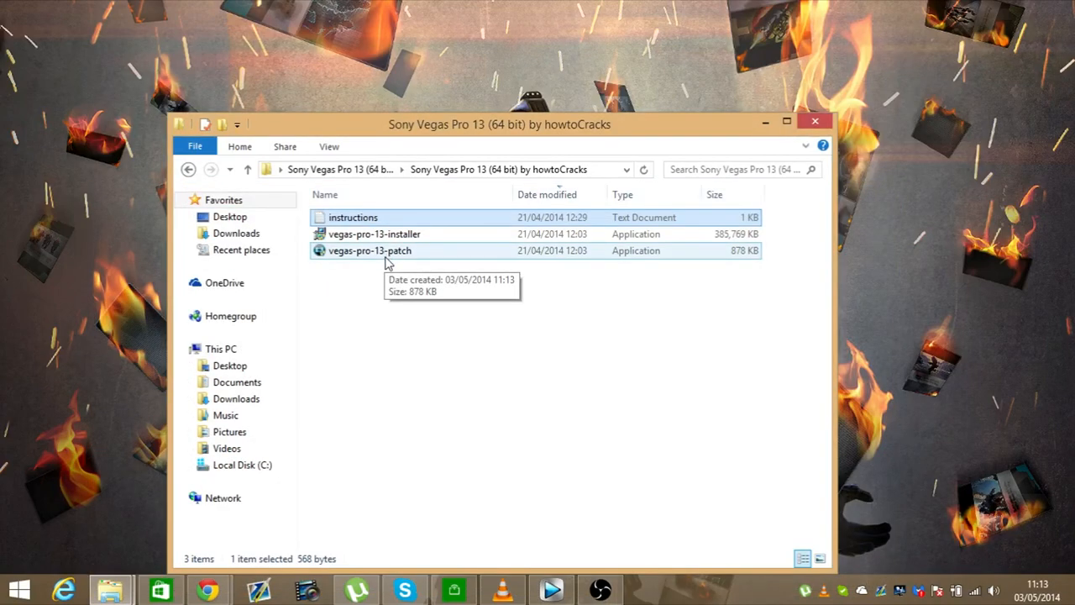
# Step: Run vegas-pro-13-patch from the extracted folder
pyautogui.click(373, 233)
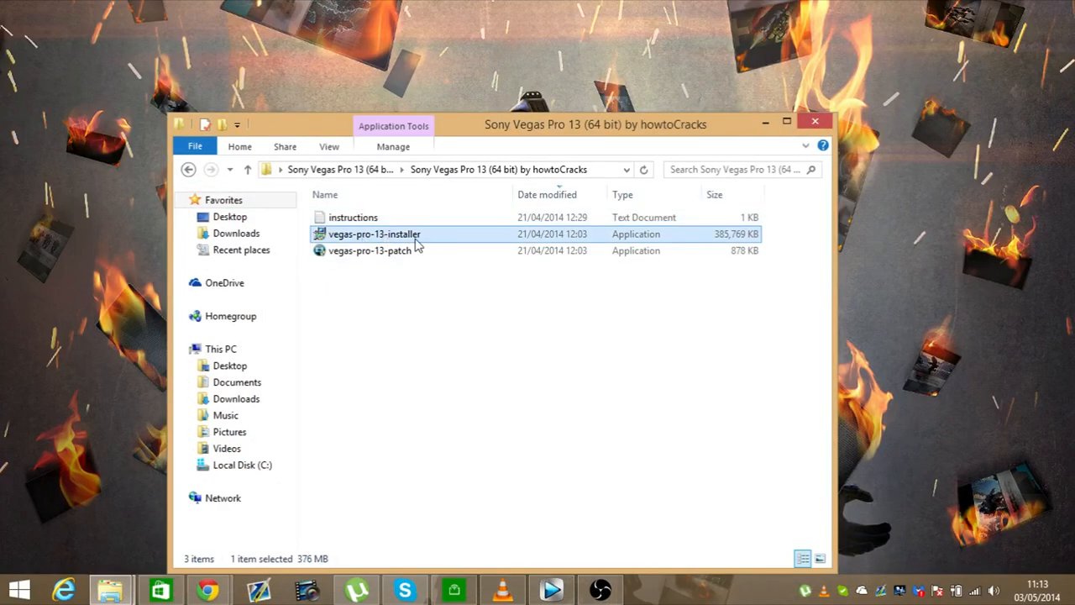
pyautogui.click(369, 251)
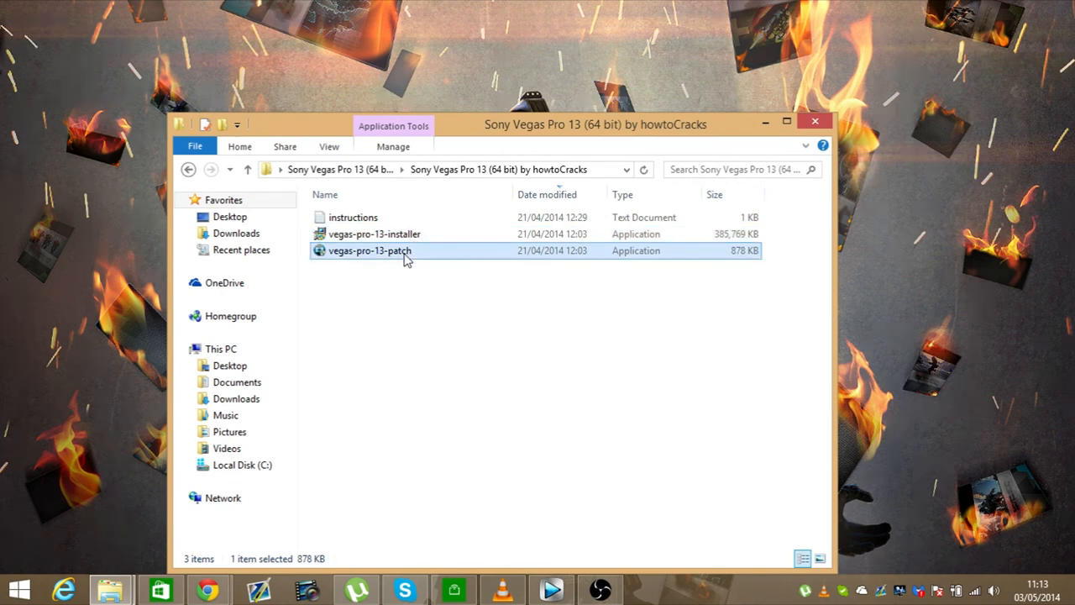
pyautogui.doubleClick(370, 250)
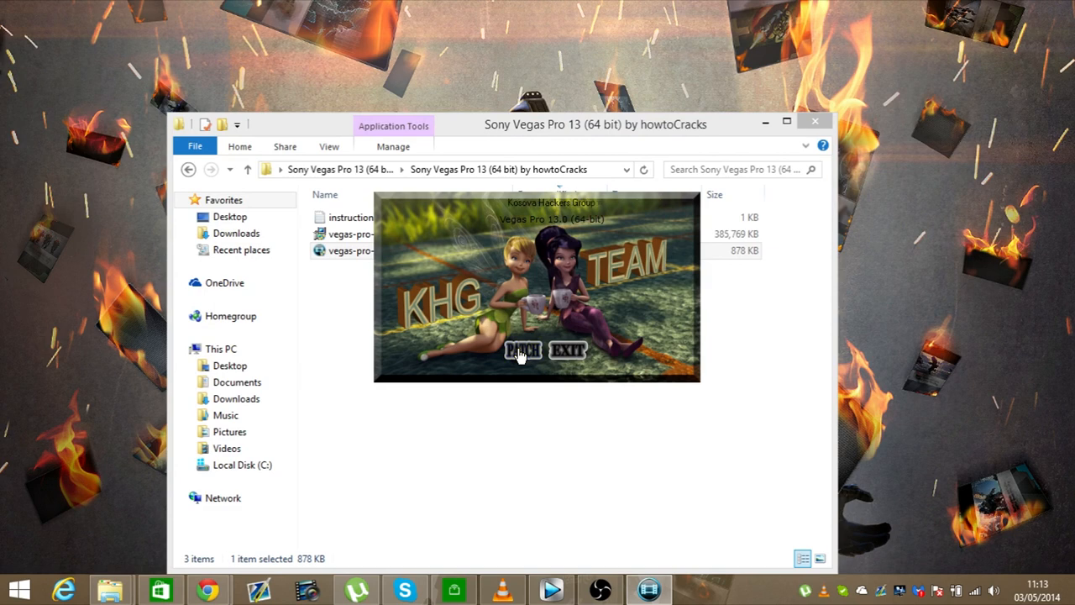
# Step: Apply the KHG patch, exit the patcher, and close the extracted folder
pyautogui.click(523, 350)
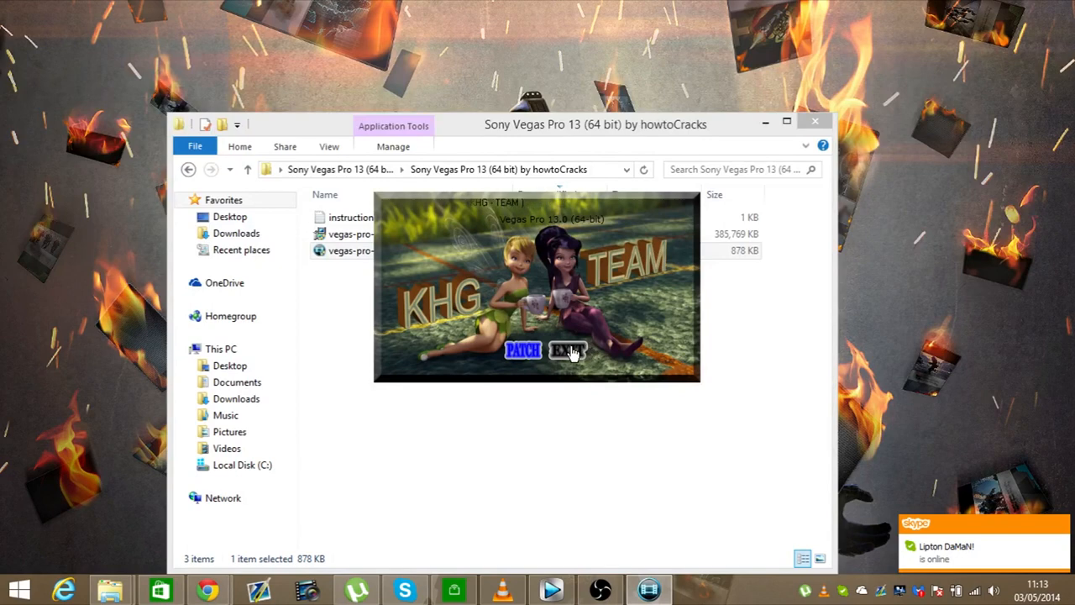
pyautogui.click(567, 351)
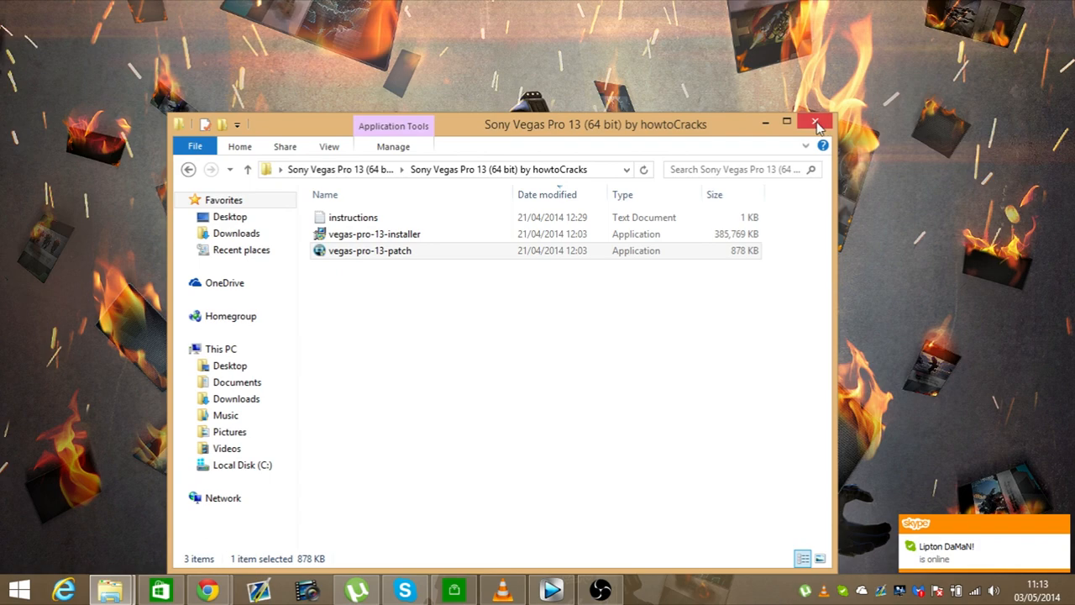
pyautogui.click(814, 123)
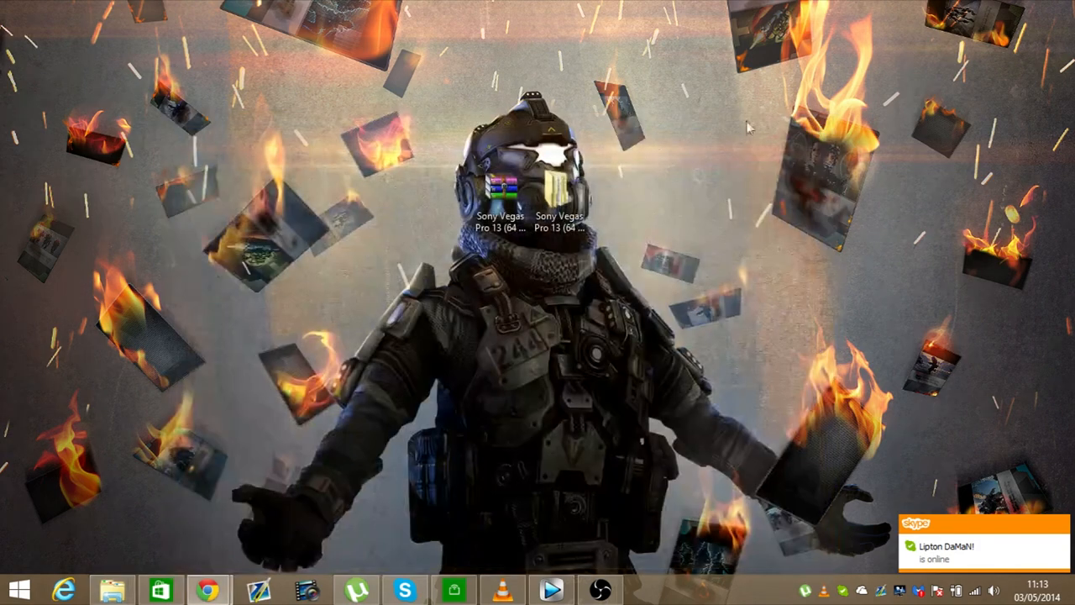
pyautogui.click(20, 587)
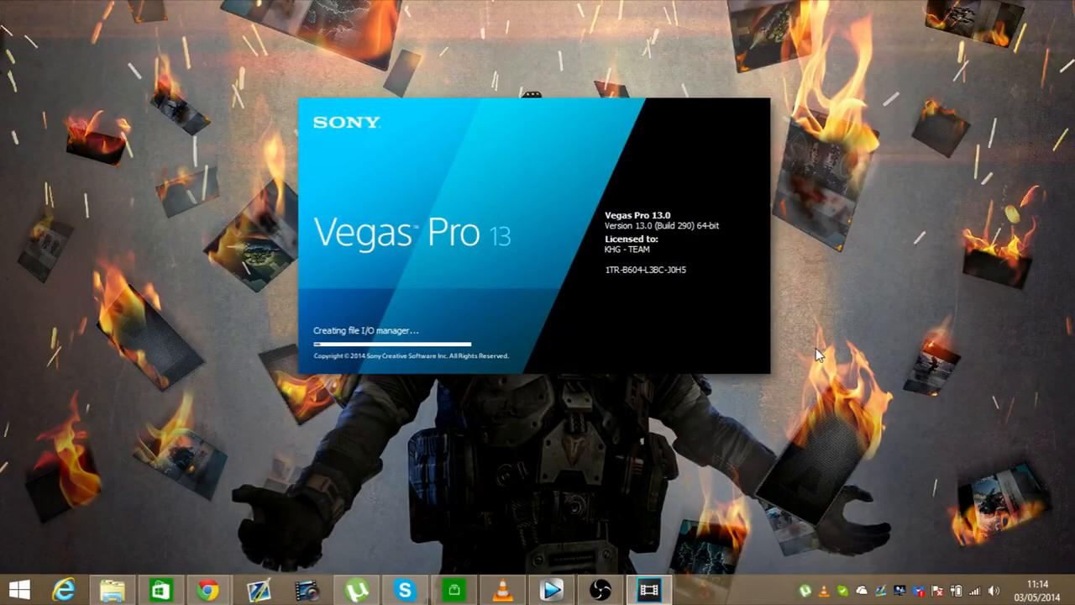
pyautogui.moveTo(807, 361)
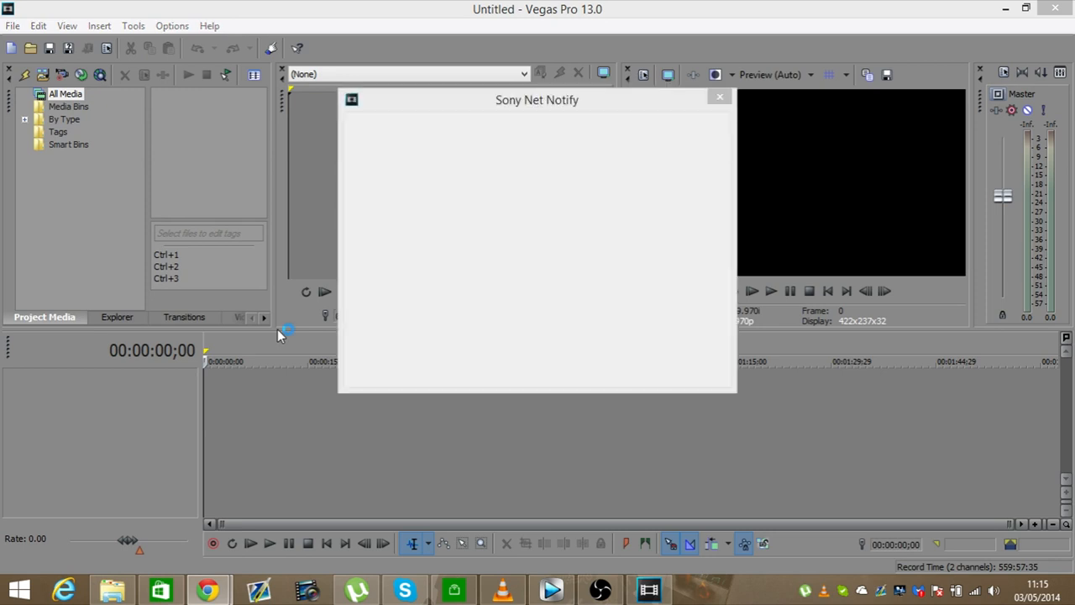
pyautogui.moveTo(697, 596)
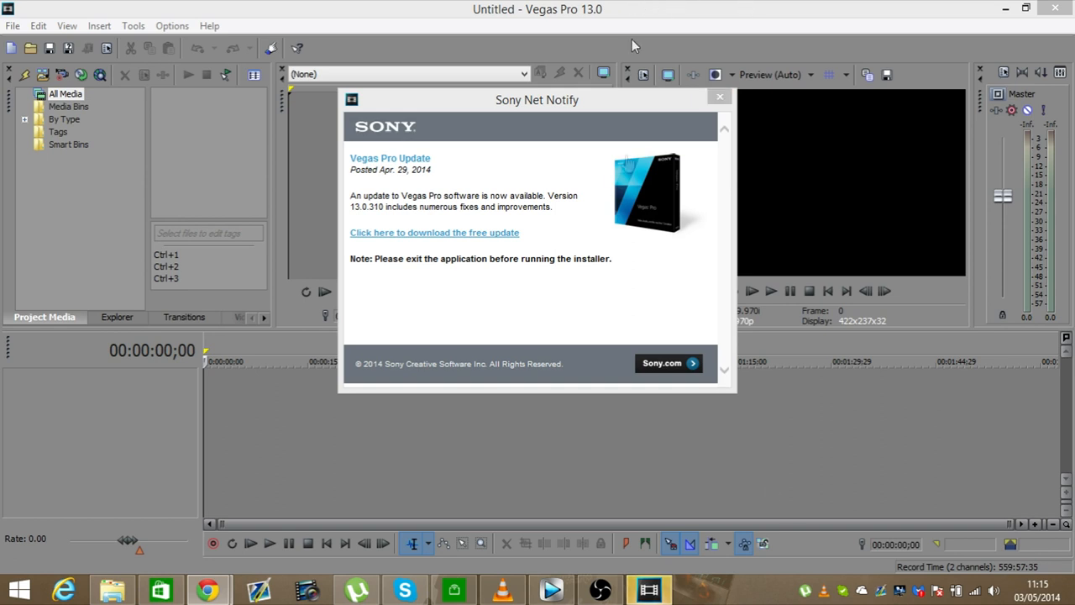
pyautogui.moveTo(616, 142)
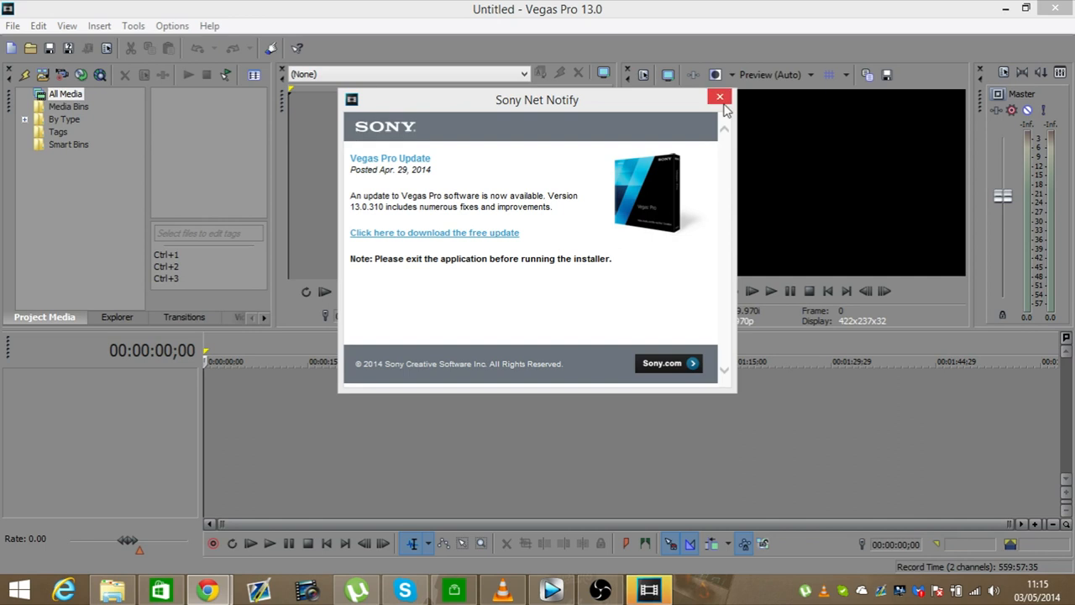
# Step: Close the Sony Net Notify update window, leaving the empty untitled project
pyautogui.click(719, 98)
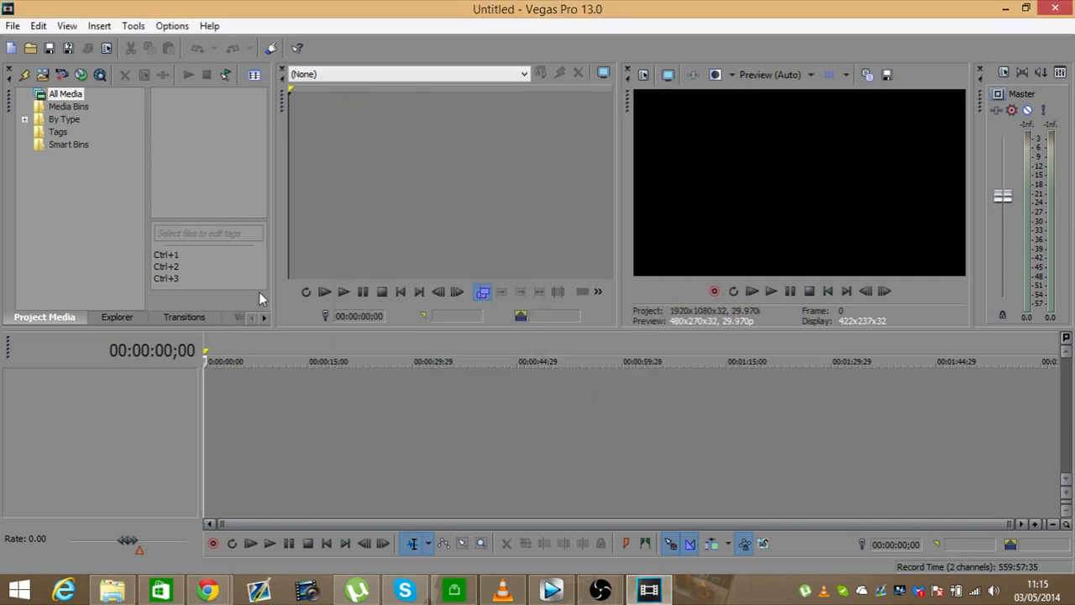